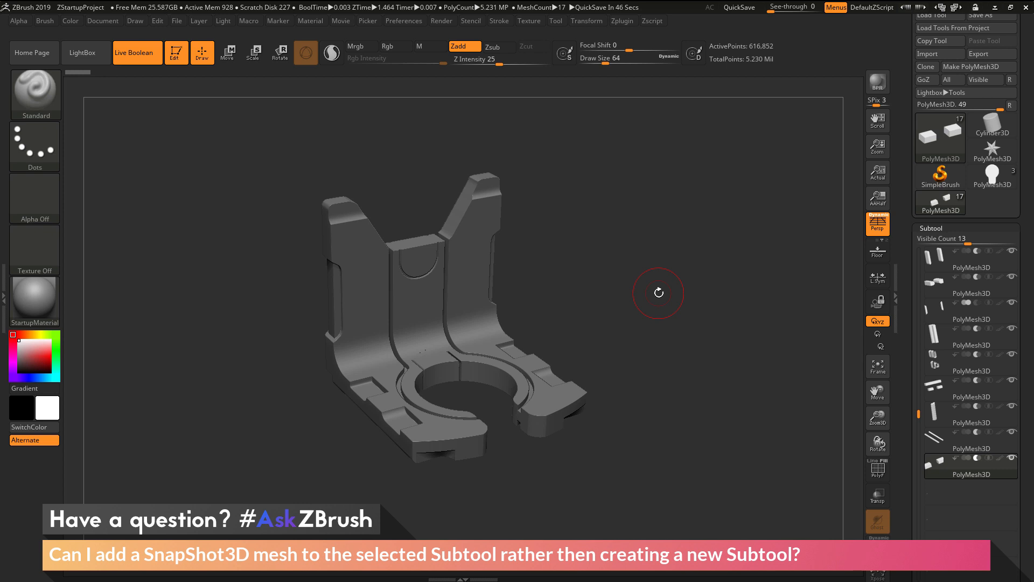
{"action": "mouse_move", "coordinate": [666, 296]}
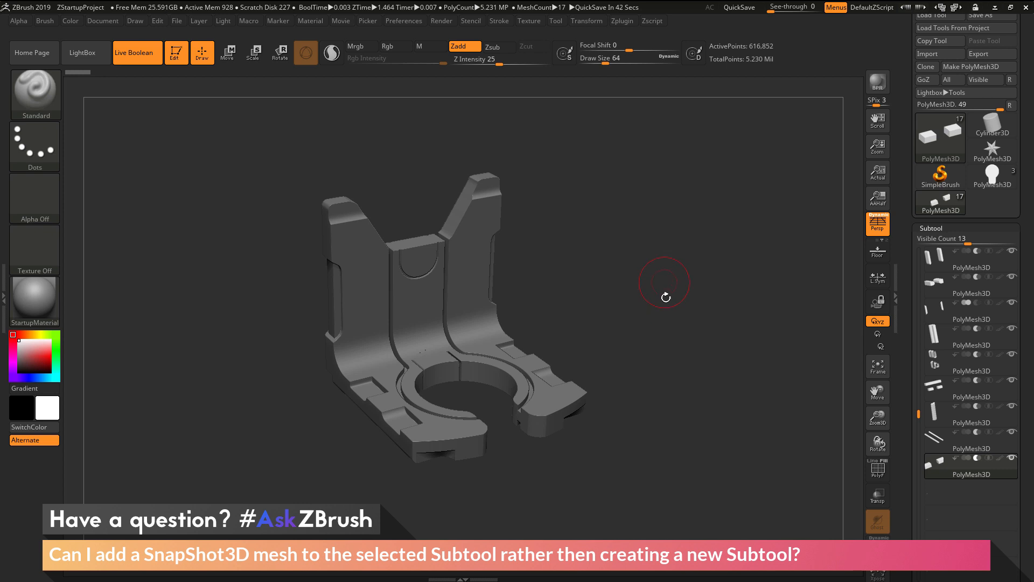
{"action": "mouse_move", "coordinate": [674, 361]}
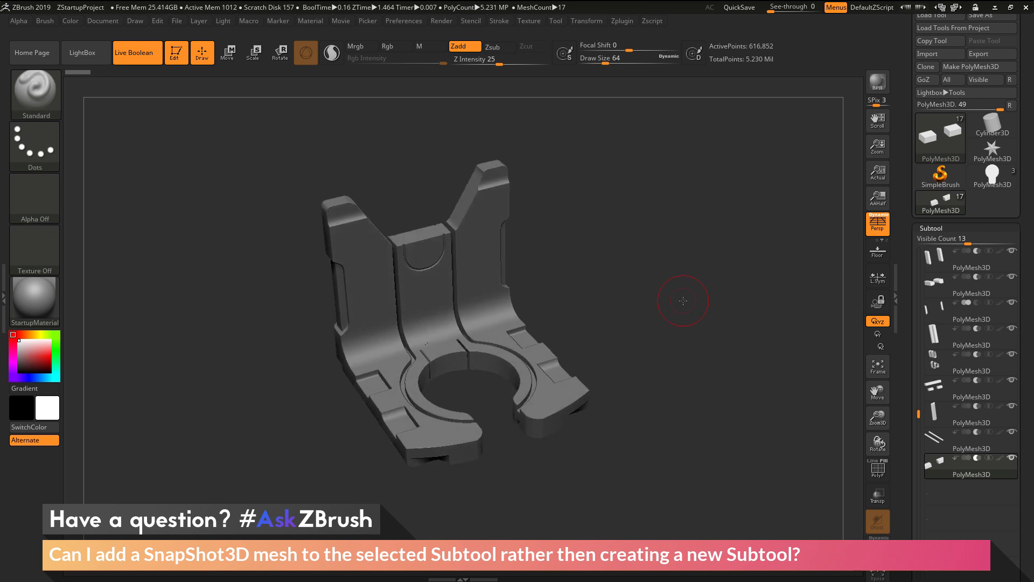
{"action": "mouse_move", "coordinate": [587, 258]}
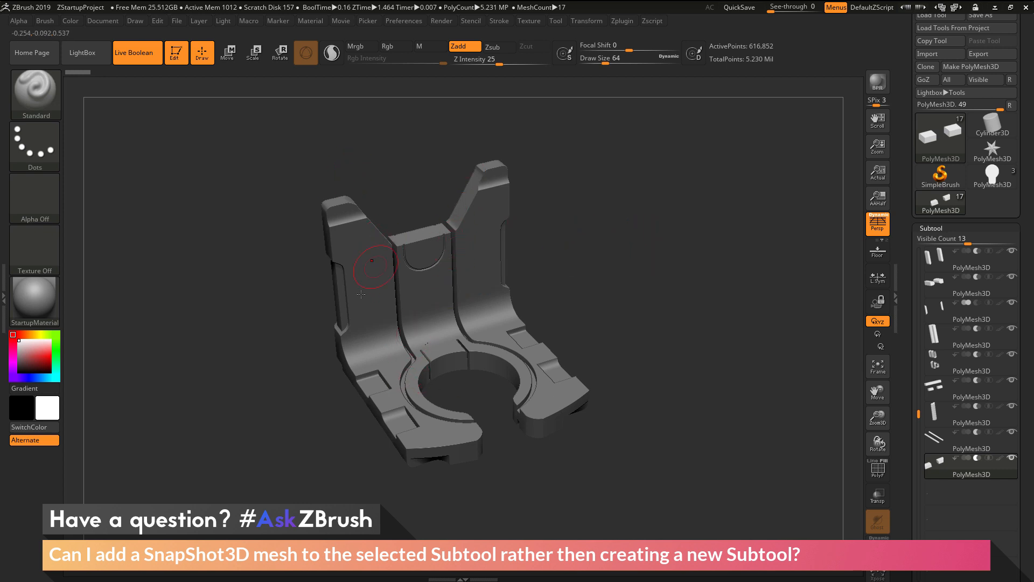
{"action": "mouse_move", "coordinate": [555, 359]}
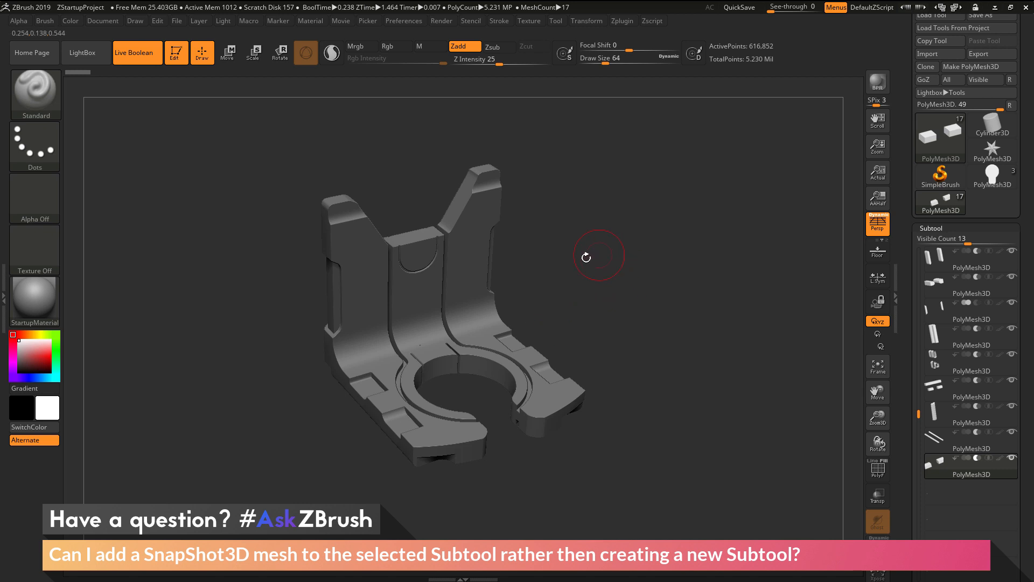
{"action": "mouse_move", "coordinate": [623, 279]}
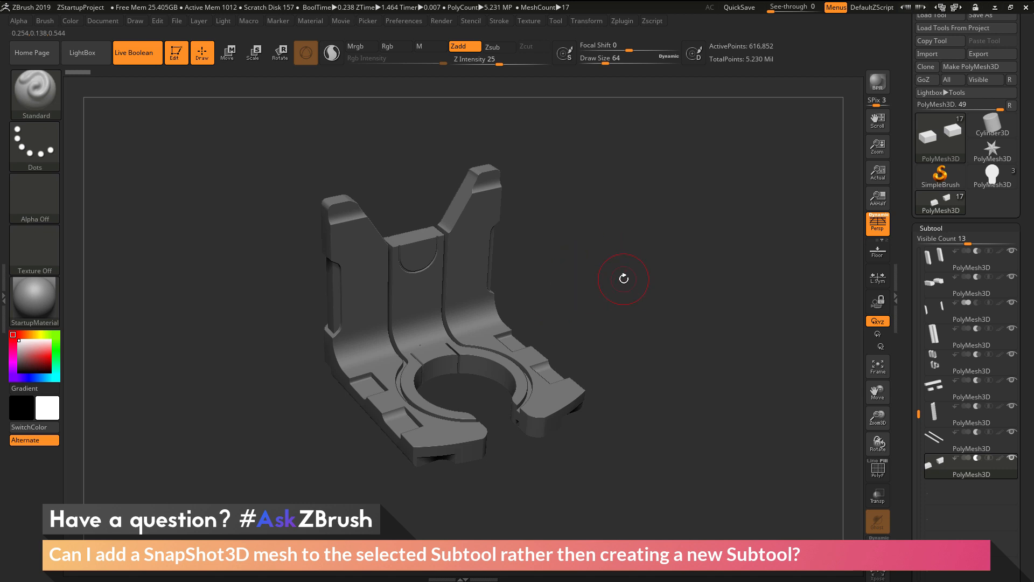
{"action": "mouse_move", "coordinate": [665, 310]}
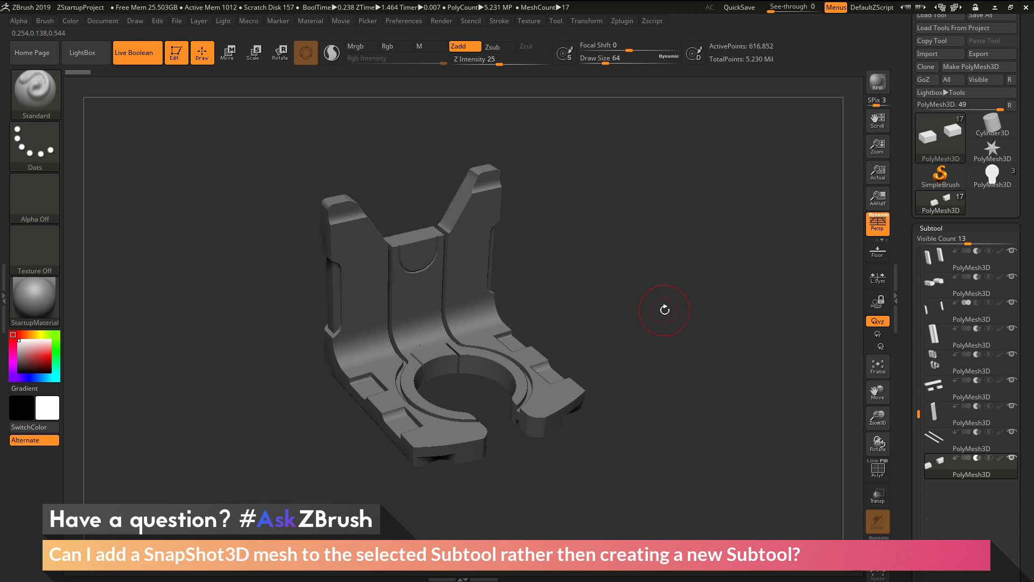
{"action": "mouse_move", "coordinate": [643, 267]}
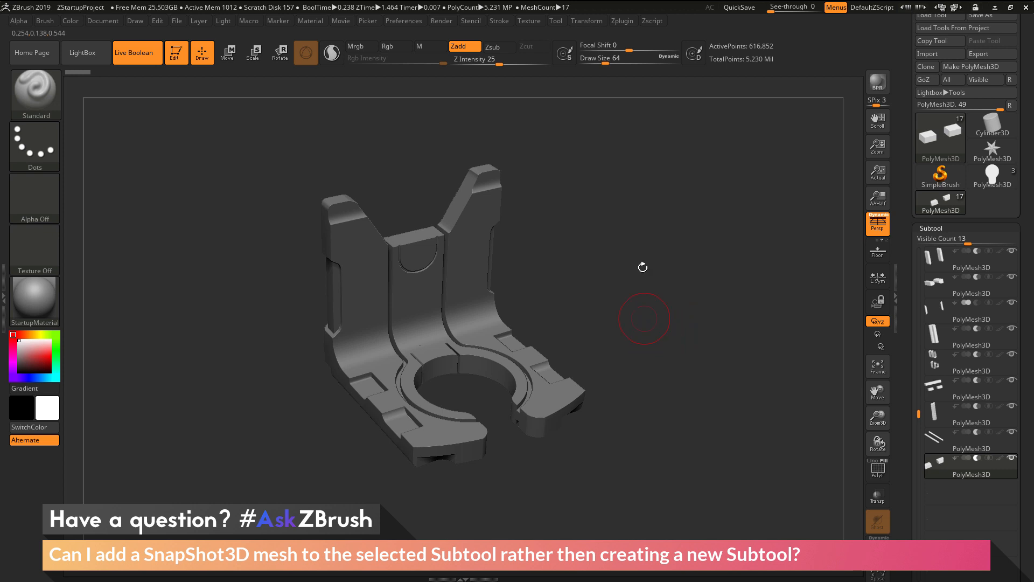
{"action": "mouse_move", "coordinate": [620, 271]}
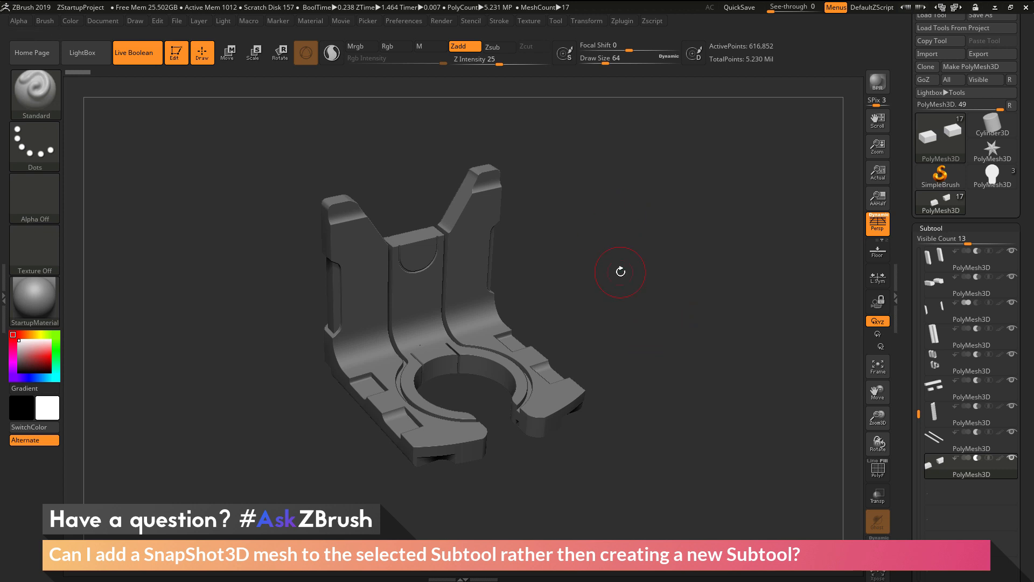
{"action": "mouse_move", "coordinate": [559, 259]}
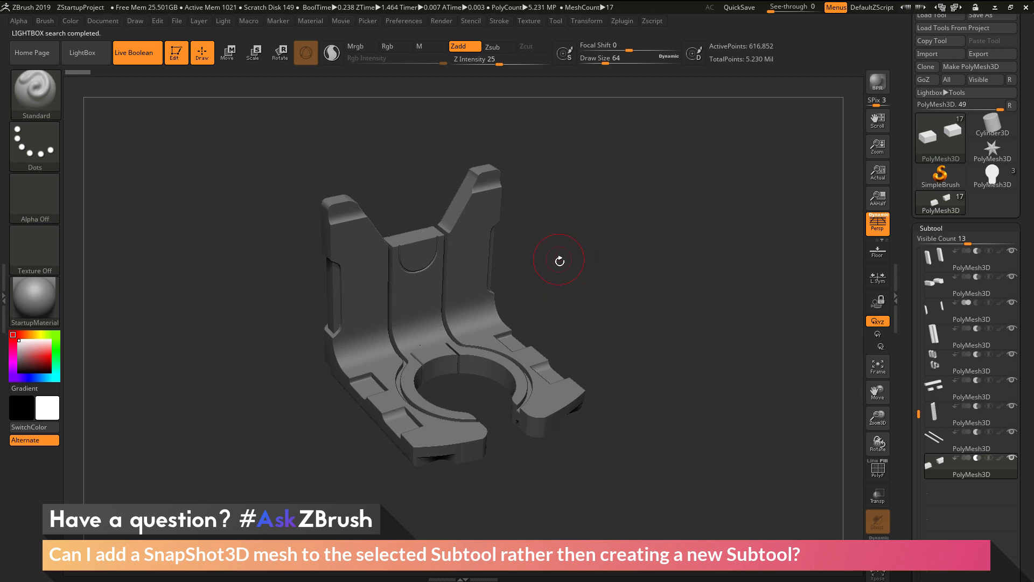
{"action": "mouse_move", "coordinate": [84, 53]}
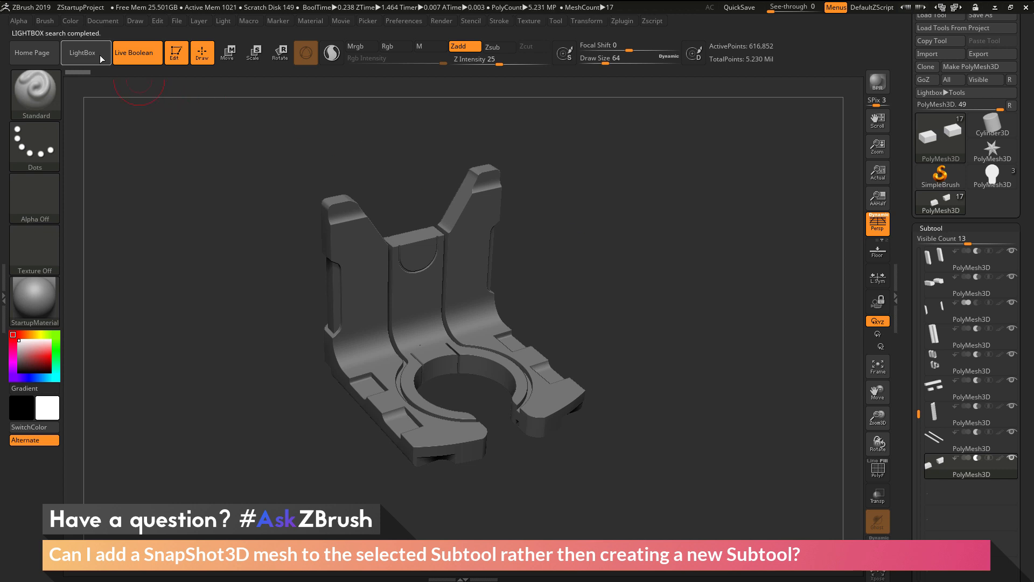
Step: Load the HardSurface Spotlight .ZSL collection from LightBox beside the bracket model
{"action": "left_click", "coordinate": [84, 53]}
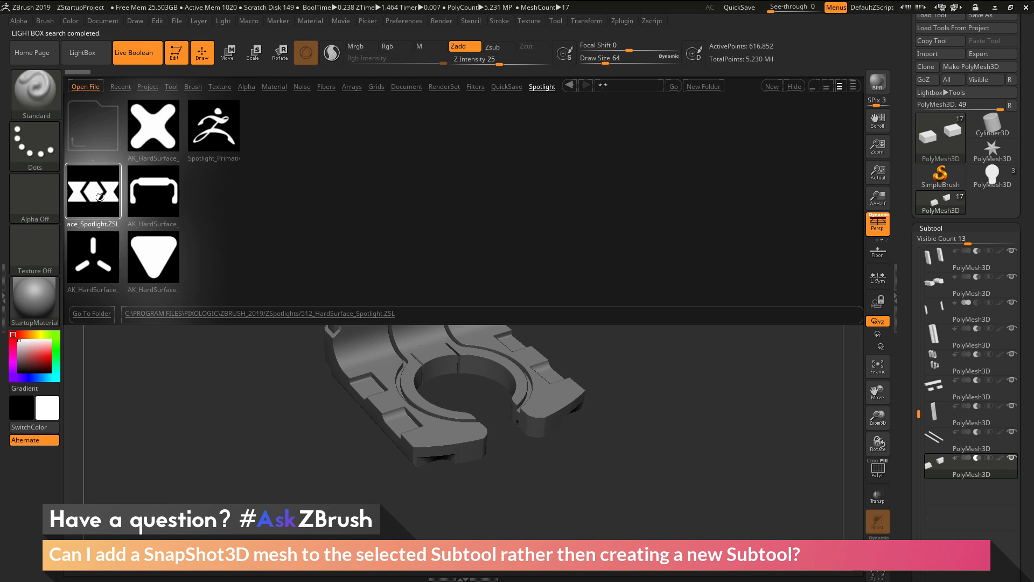
{"action": "mouse_move", "coordinate": [96, 201]}
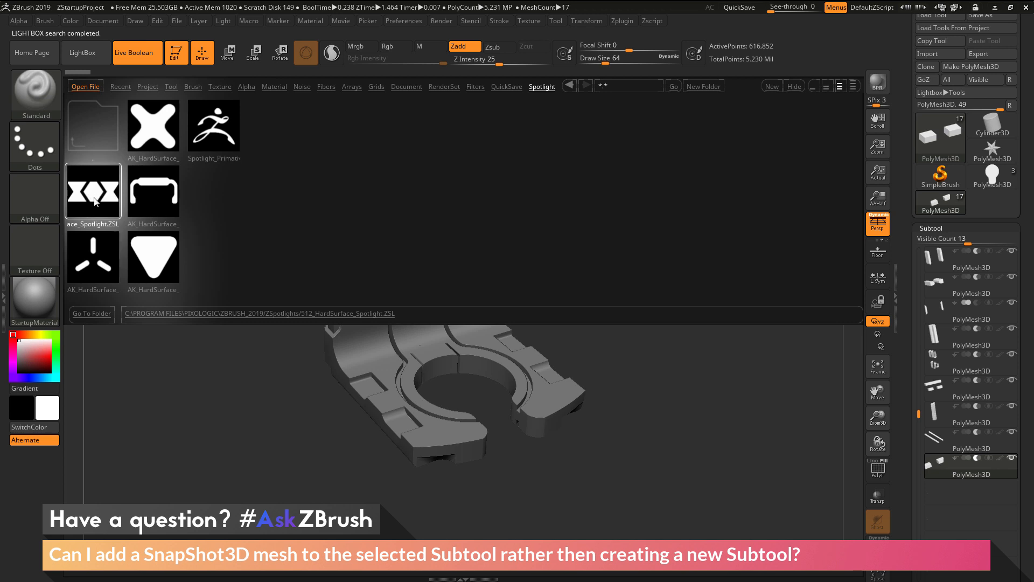
{"action": "double_click", "coordinate": [93, 192]}
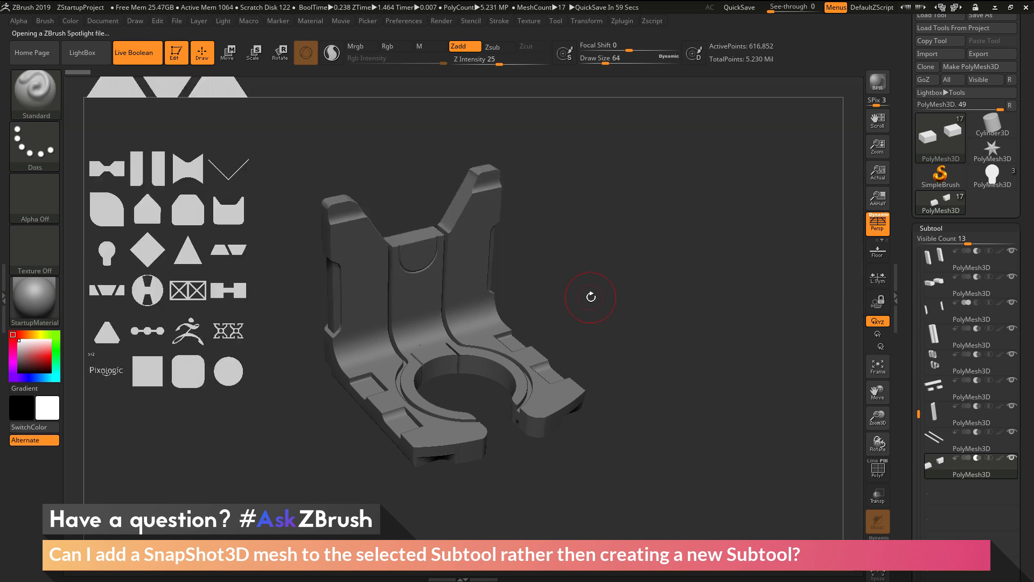
{"action": "mouse_move", "coordinate": [279, 246]}
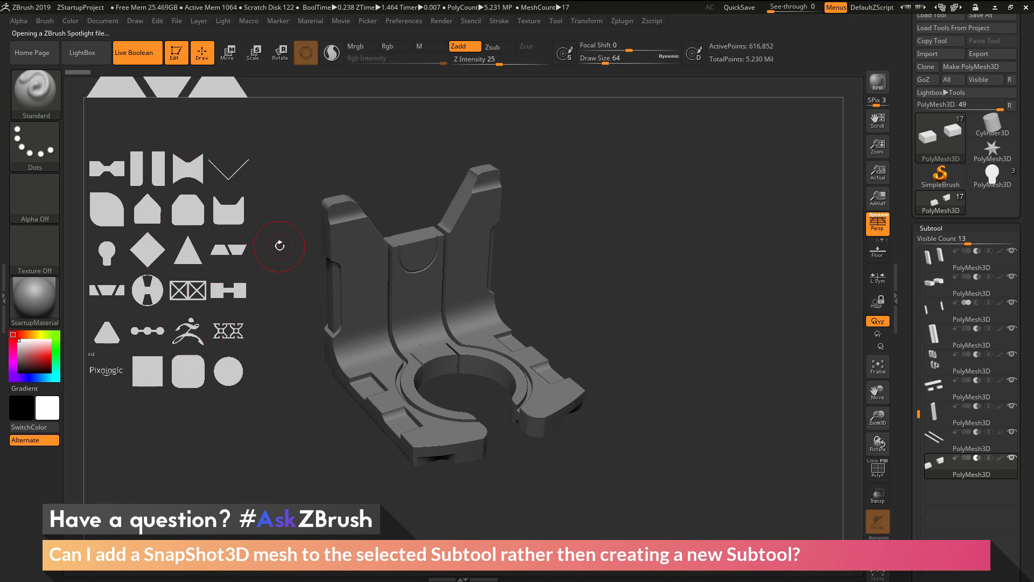
Step: Bring up the Spotlight dial and turn off Persp for a flat front view
{"action": "left_click", "coordinate": [461, 312]}
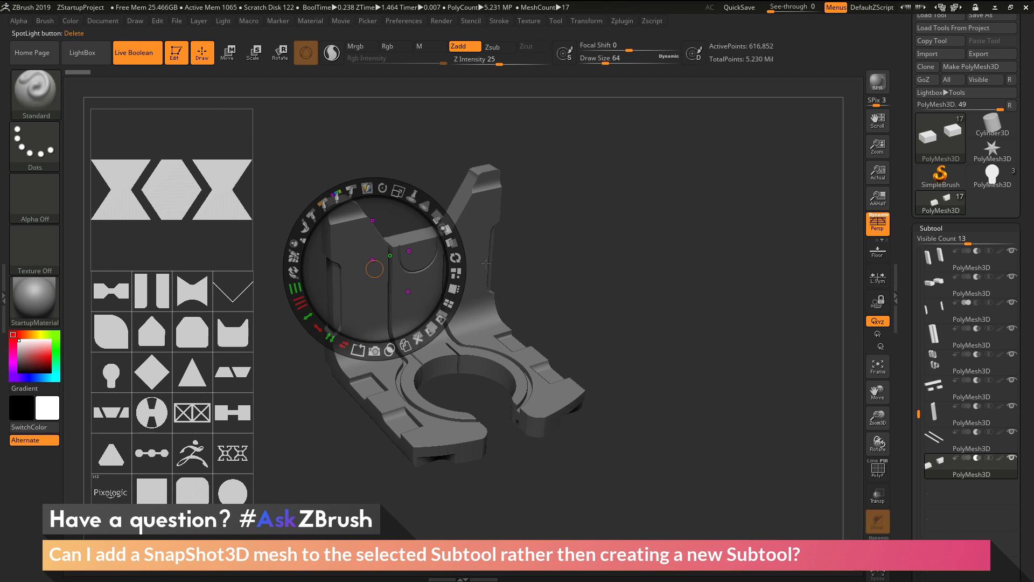
{"action": "mouse_move", "coordinate": [476, 221]}
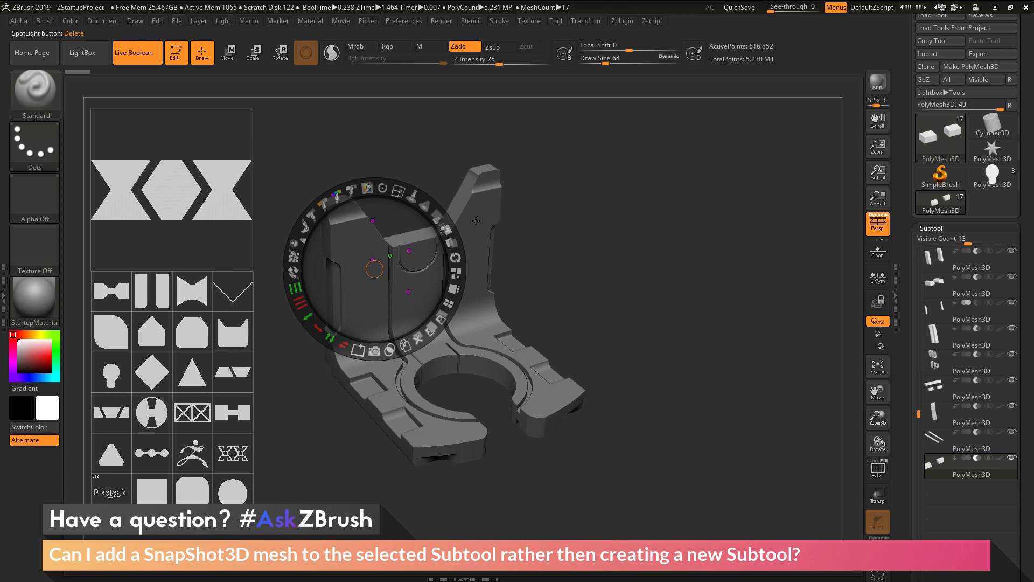
{"action": "mouse_move", "coordinate": [637, 260]}
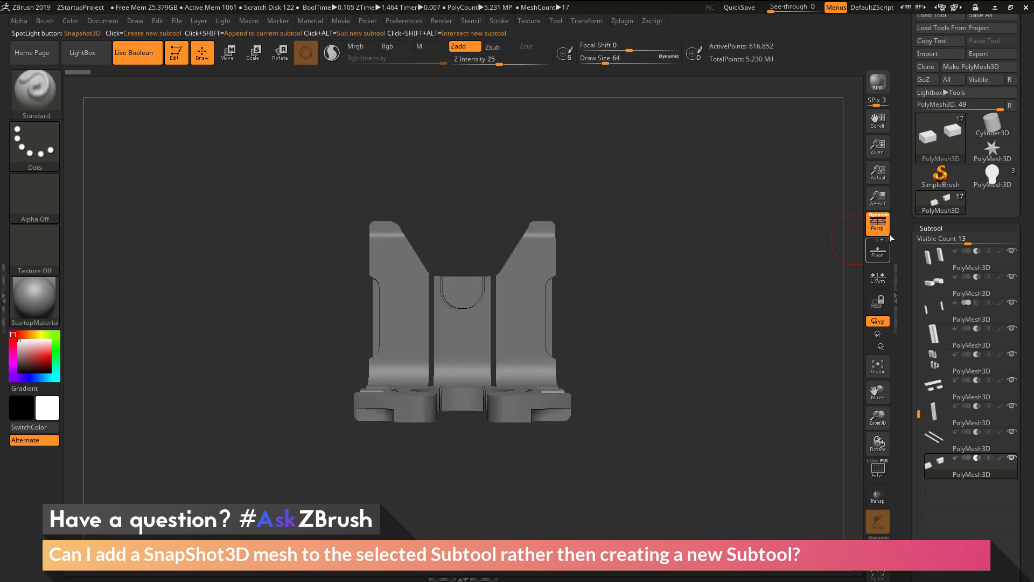
{"action": "left_click", "coordinate": [878, 223]}
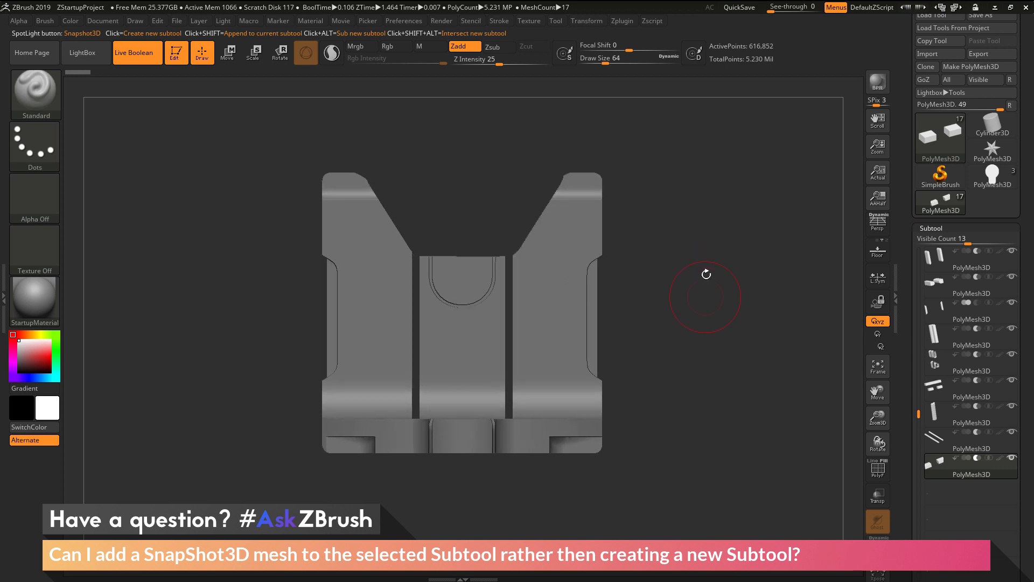
{"action": "mouse_move", "coordinate": [346, 236]}
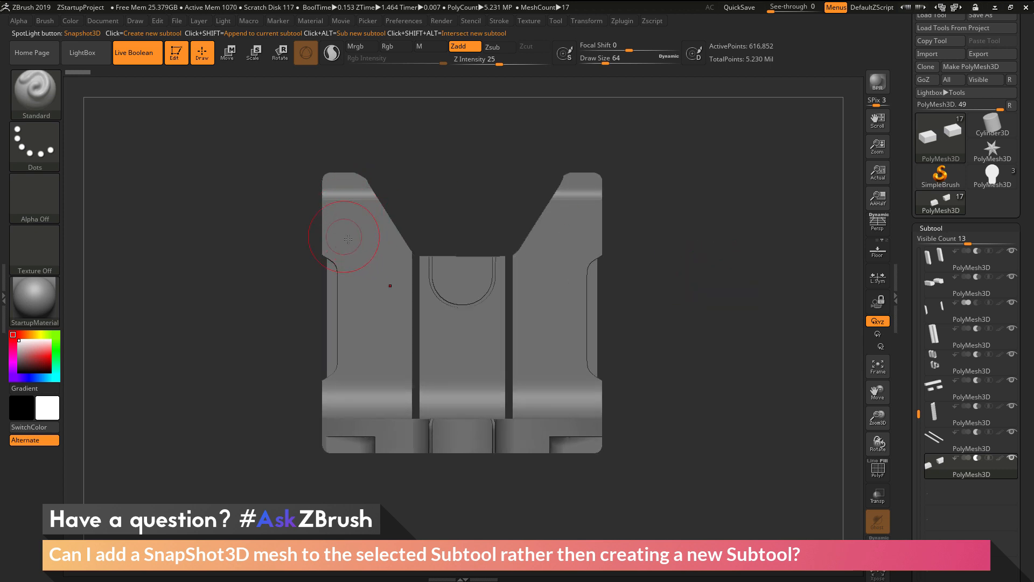
{"action": "mouse_move", "coordinate": [371, 233]}
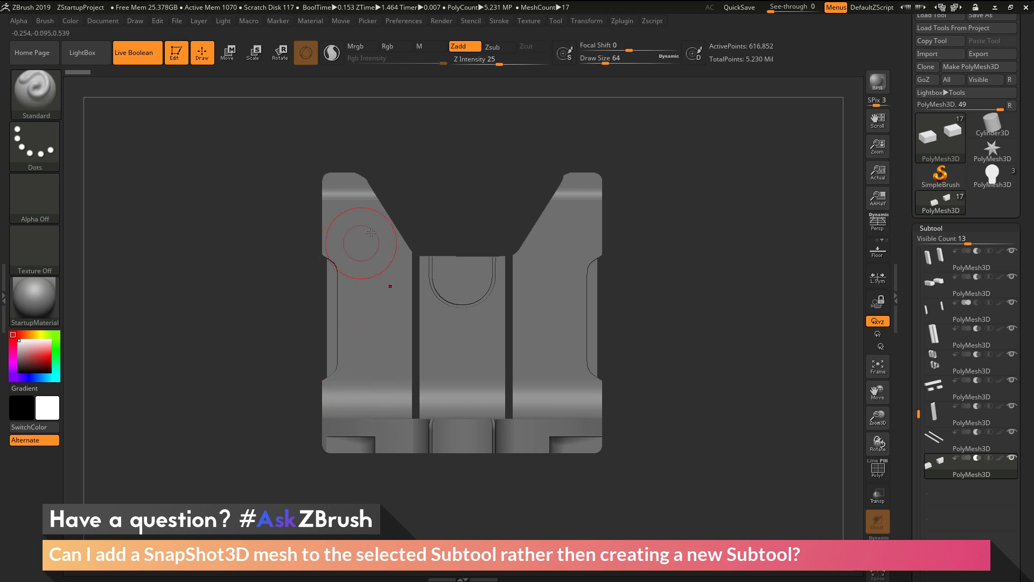
{"action": "mouse_move", "coordinate": [429, 353]}
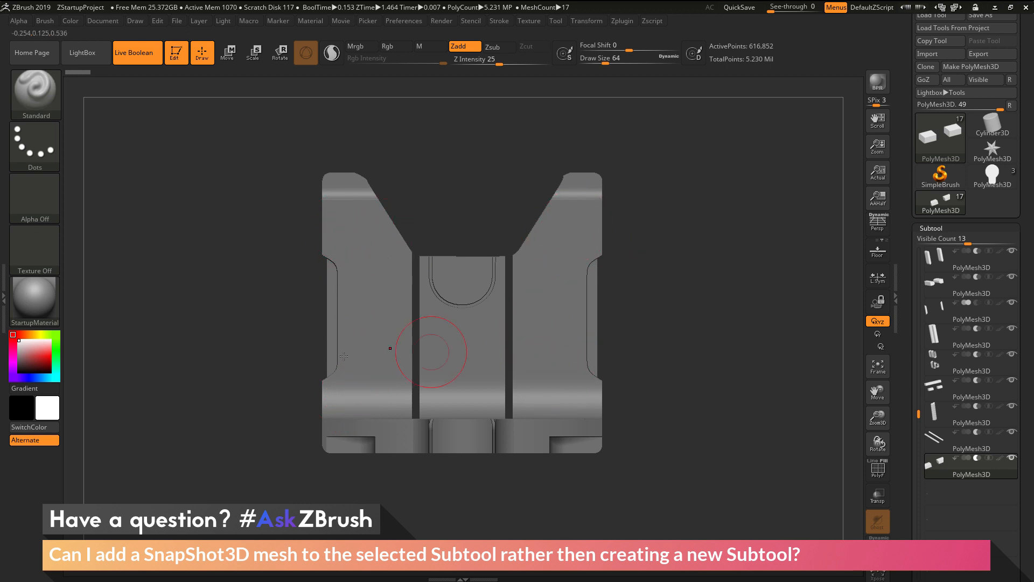
{"action": "mouse_move", "coordinate": [565, 231]}
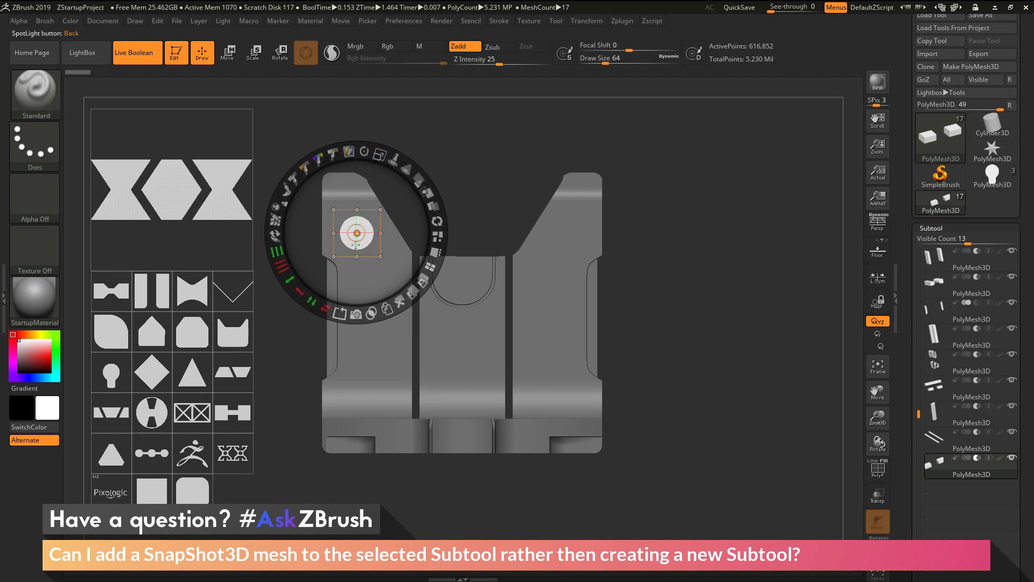
{"action": "mouse_move", "coordinate": [356, 231]}
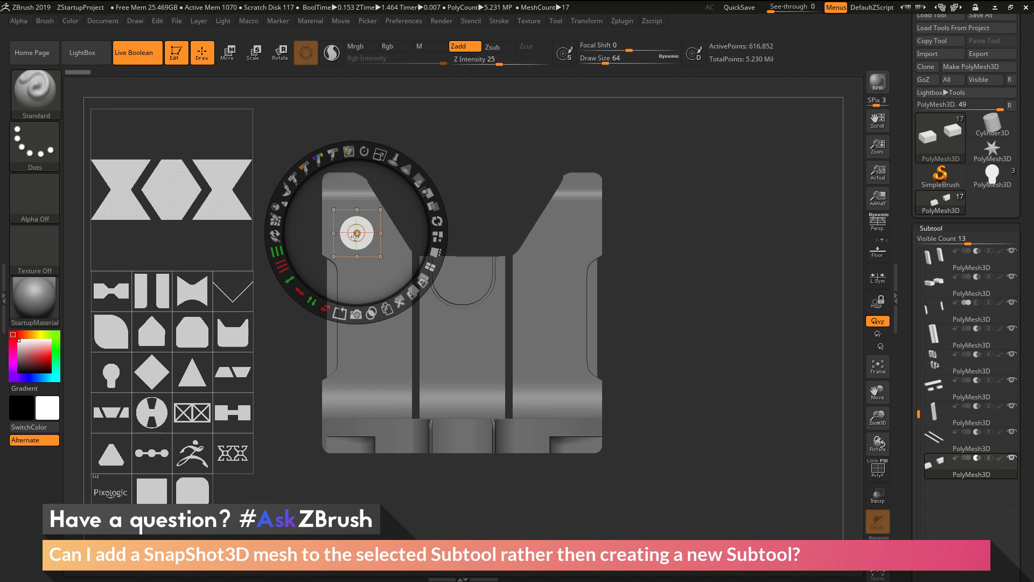
{"action": "mouse_move", "coordinate": [138, 52]}
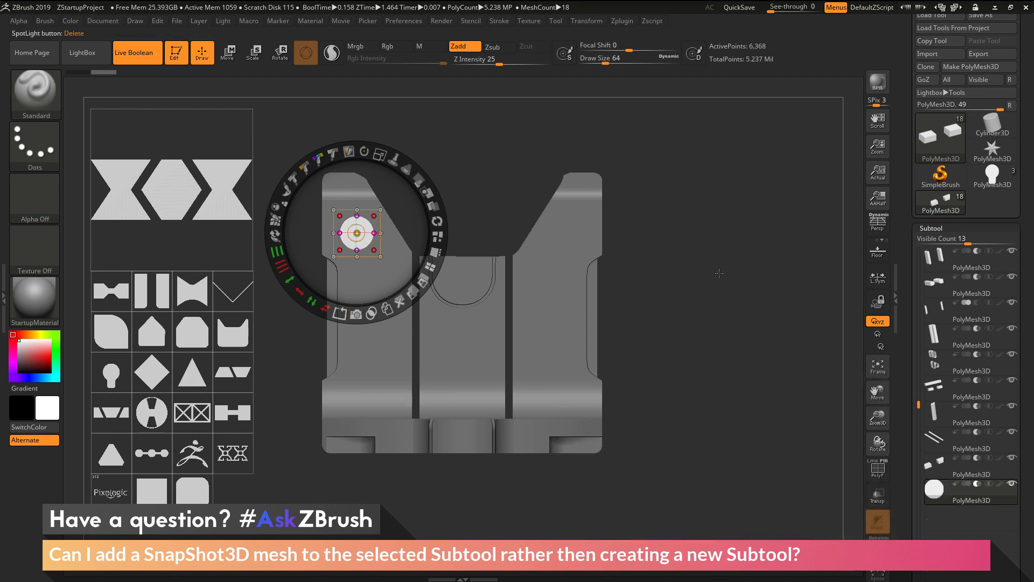
Step: Put away the shape library and activate the Move gizmo on the cylinder cutter
{"action": "left_click", "coordinate": [395, 46]}
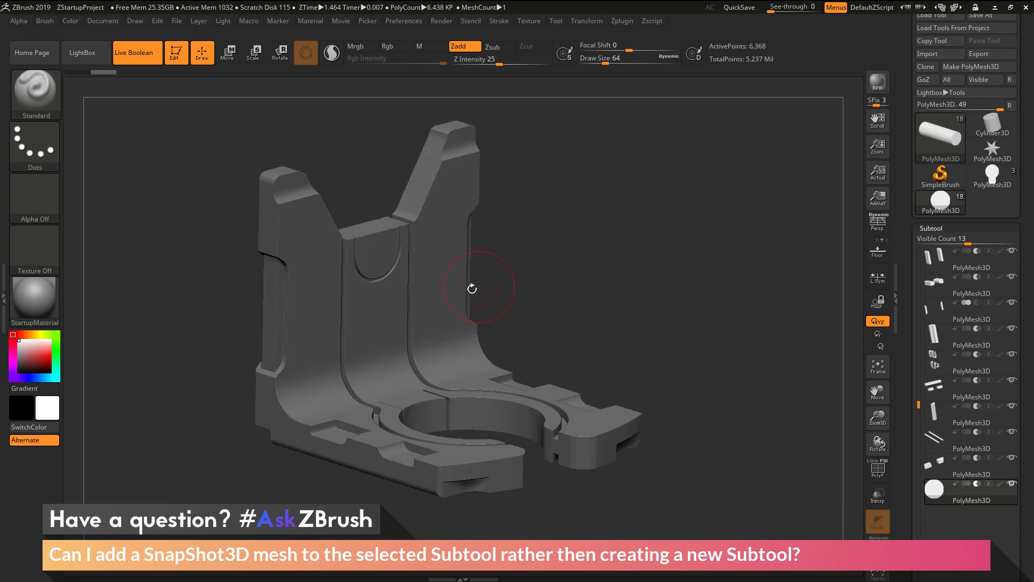
{"action": "left_click", "coordinate": [227, 53]}
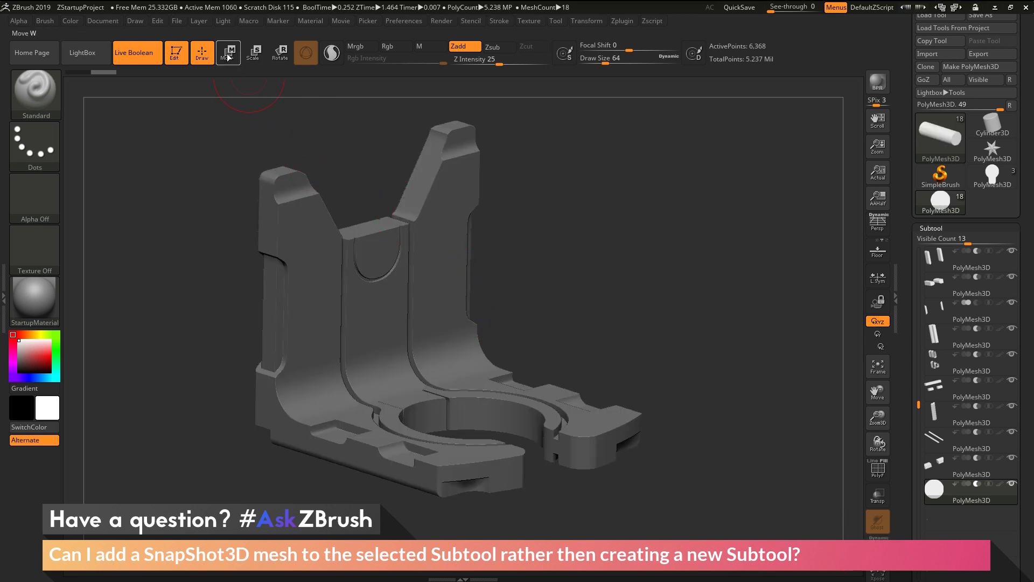
{"action": "left_click", "coordinate": [227, 52]}
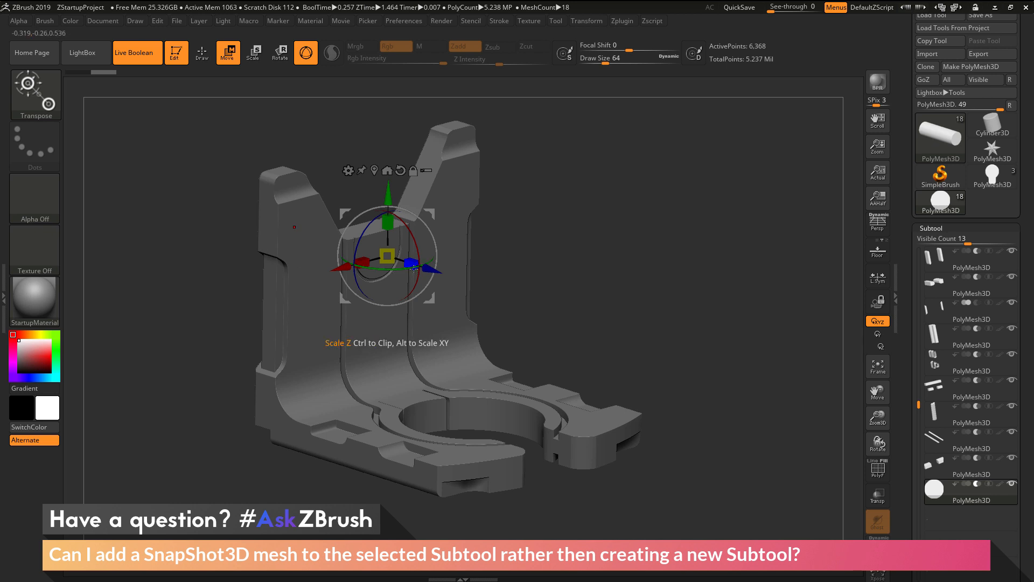
{"action": "mouse_move", "coordinate": [411, 267]}
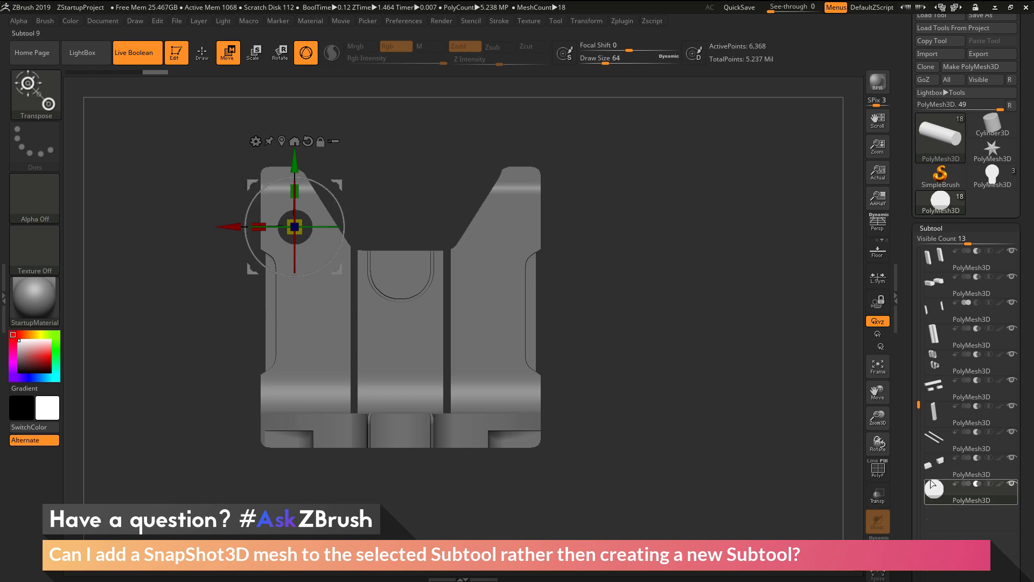
{"action": "mouse_move", "coordinate": [323, 357]}
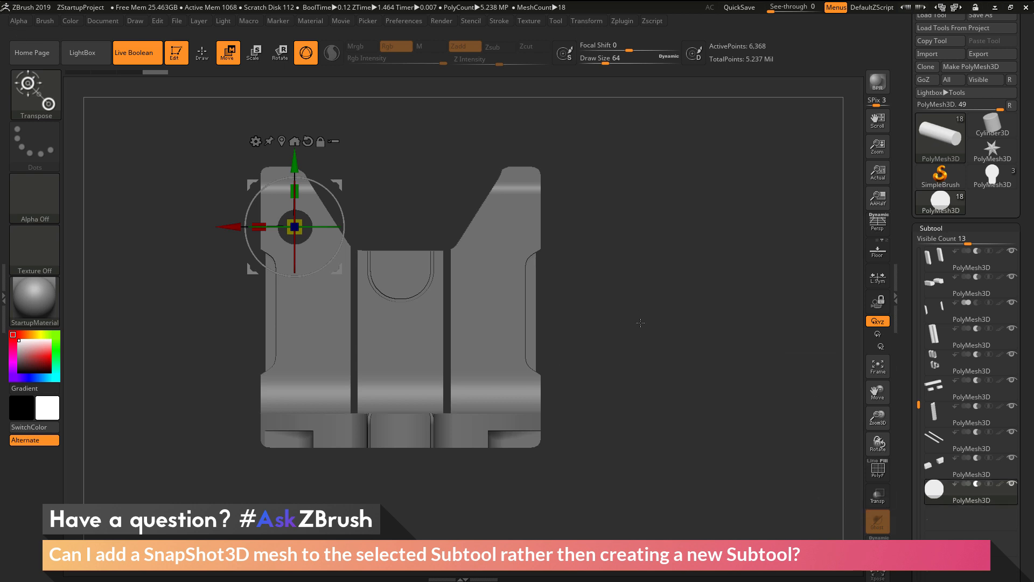
{"action": "mouse_move", "coordinate": [616, 284]}
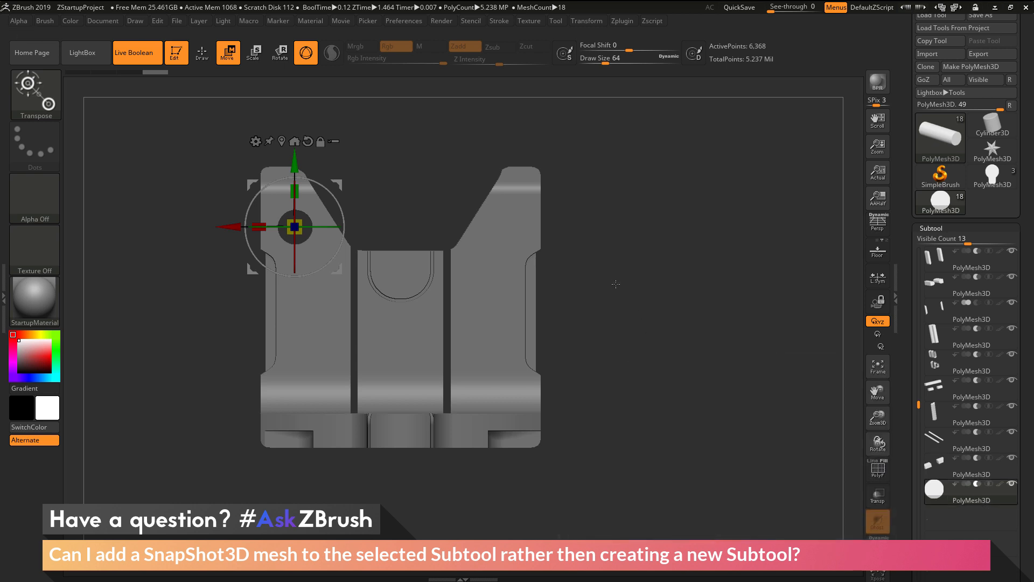
{"action": "mouse_move", "coordinate": [658, 289]}
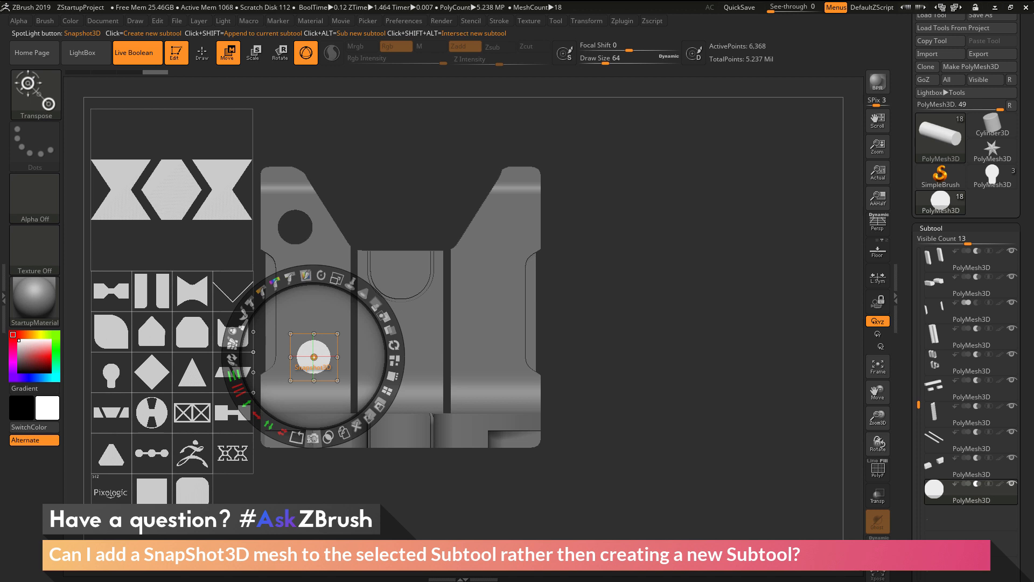
{"action": "mouse_move", "coordinate": [313, 446]}
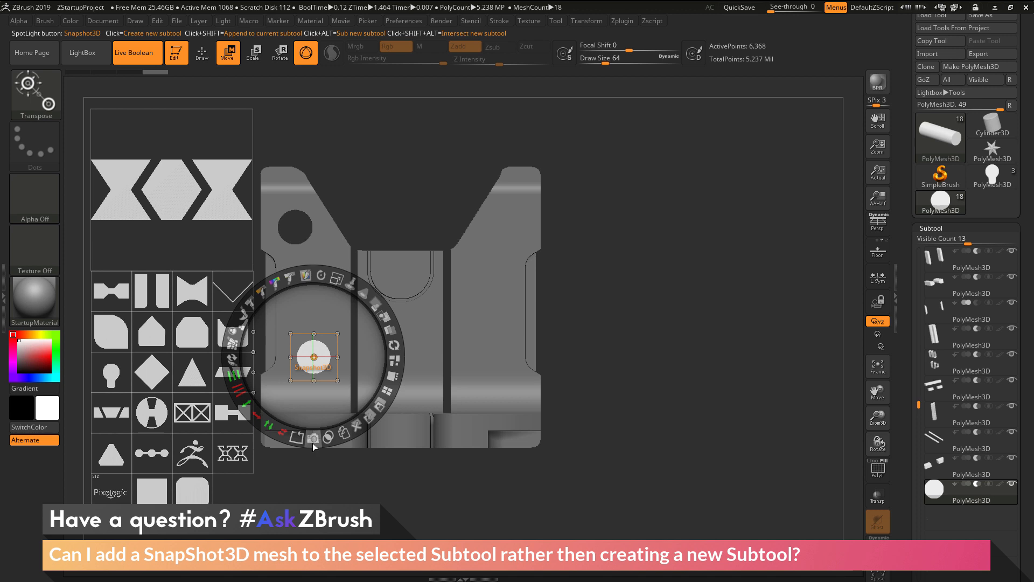
{"action": "mouse_move", "coordinate": [314, 442]}
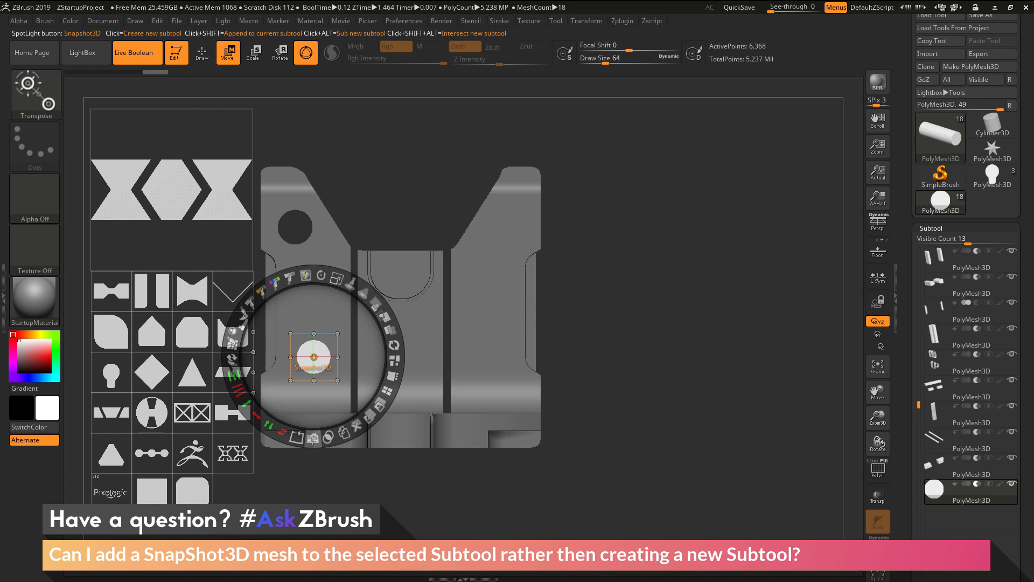
Step: Append another circle to the existing cutter subtool with Snapshot3D
{"action": "left_click", "coordinate": [312, 438]}
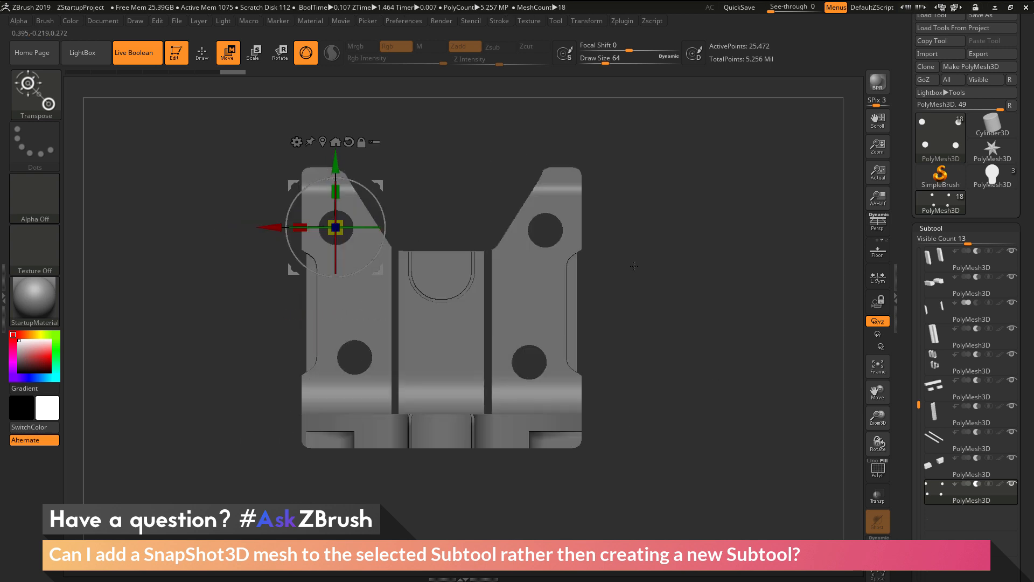
Step: Select an entry in the subtool list beside the bracket
{"action": "left_click", "coordinate": [970, 474]}
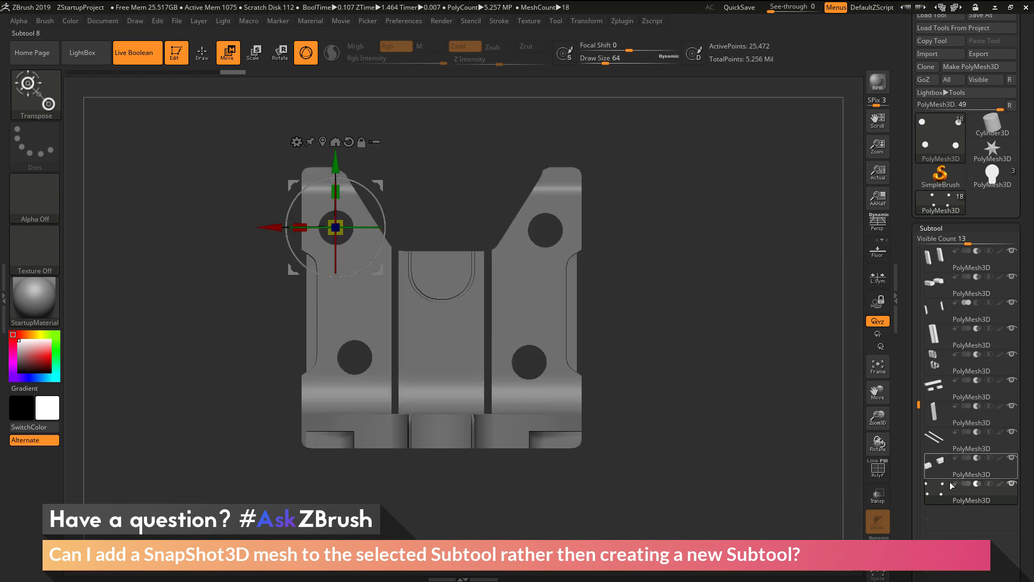
{"action": "mouse_move", "coordinate": [900, 478]}
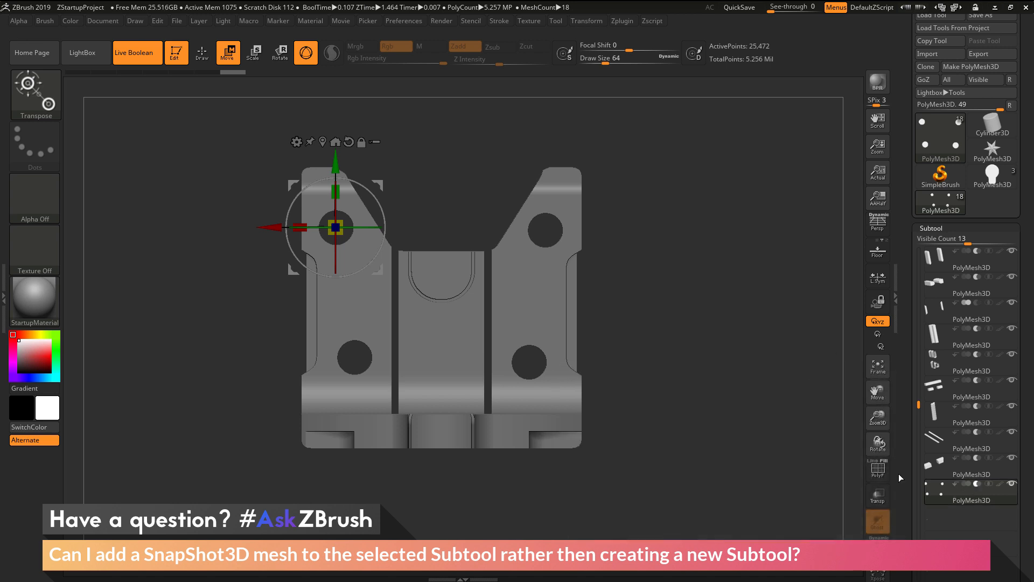
{"action": "mouse_move", "coordinate": [661, 256]}
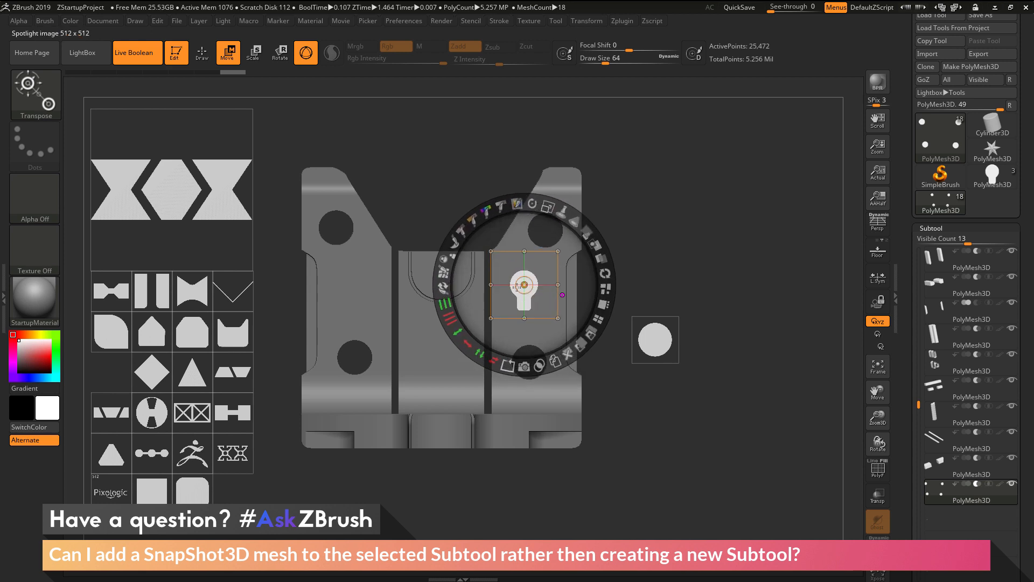
{"action": "mouse_move", "coordinate": [523, 286]}
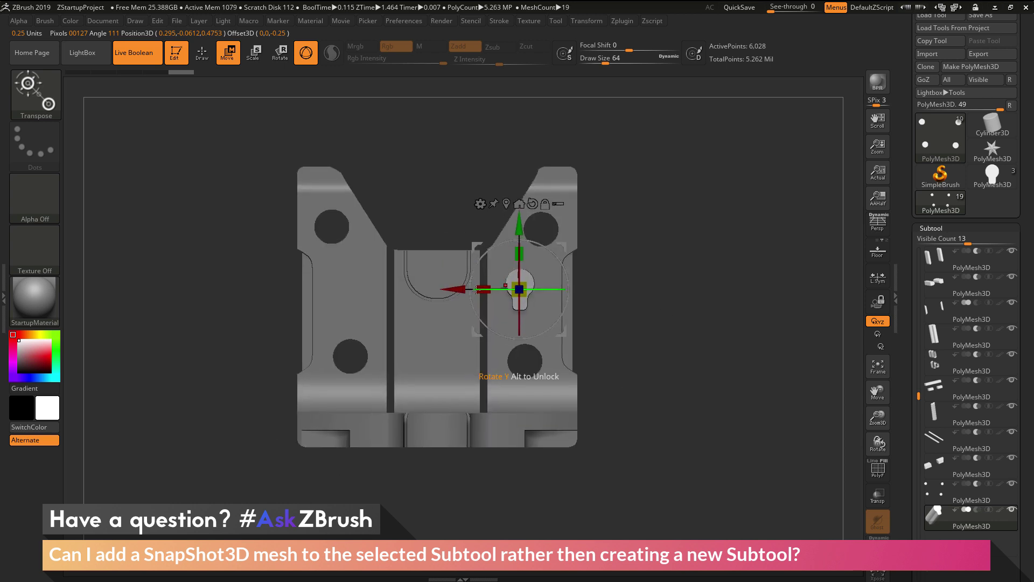
{"action": "mouse_move", "coordinate": [684, 288]}
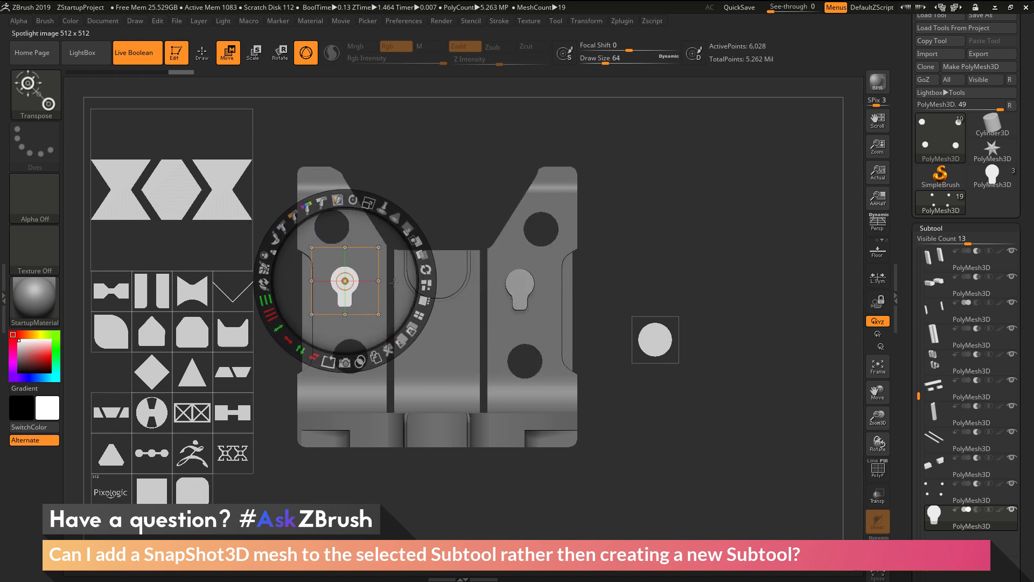
{"action": "mouse_move", "coordinate": [343, 282]}
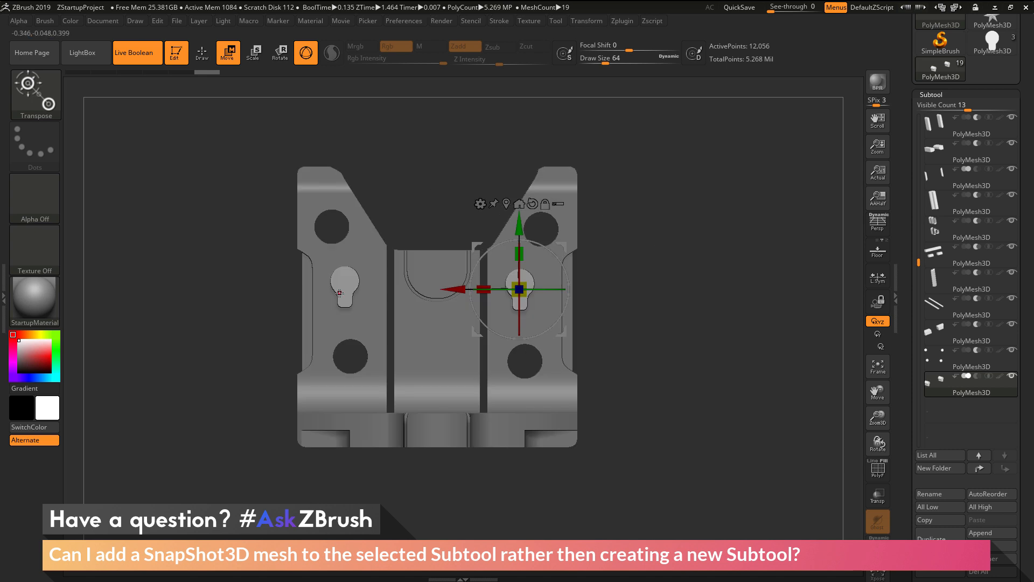
{"action": "mouse_move", "coordinate": [620, 248]}
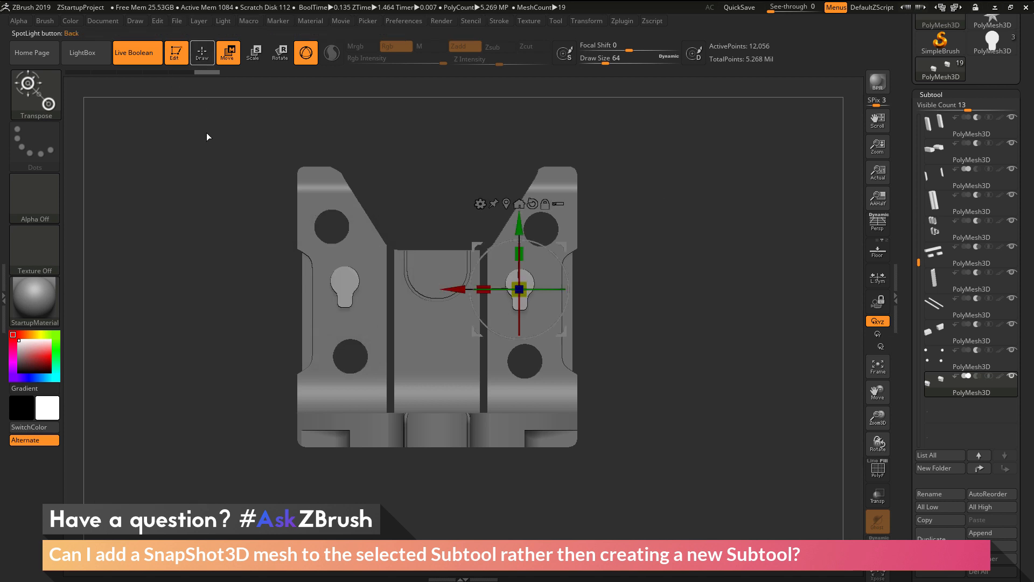
Step: Exit the Move gizmo and return to Draw mode
{"action": "left_click", "coordinate": [203, 52]}
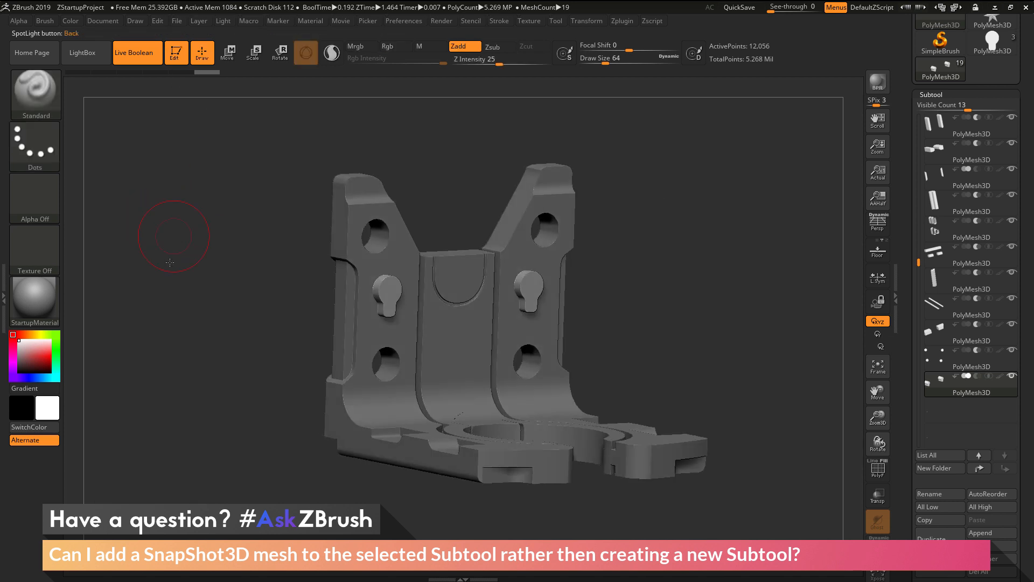